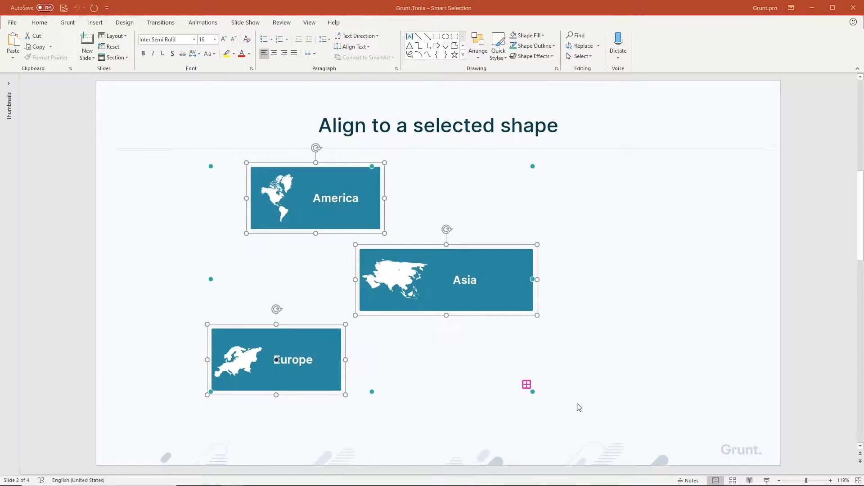
mouse_move(274, 353)
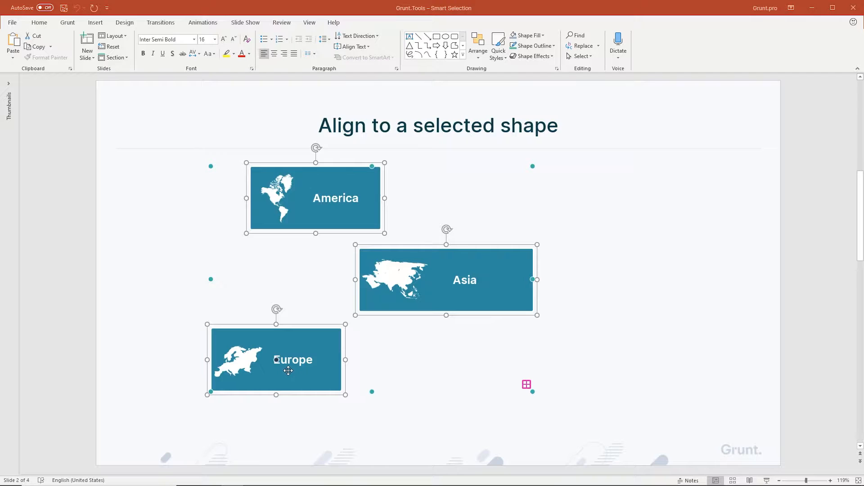
mouse_move(443, 273)
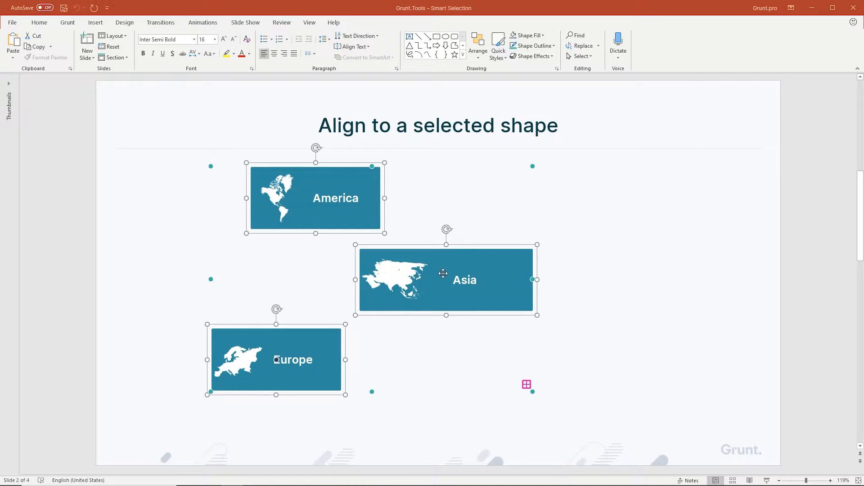
mouse_move(329, 200)
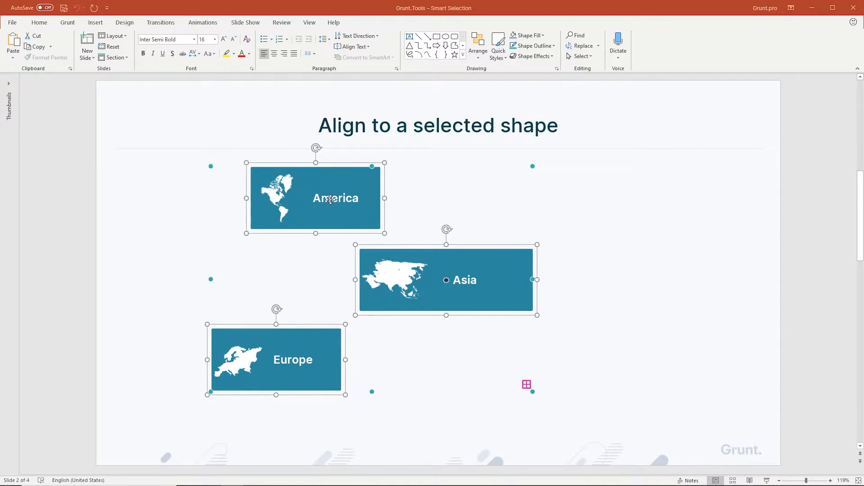
mouse_move(469, 271)
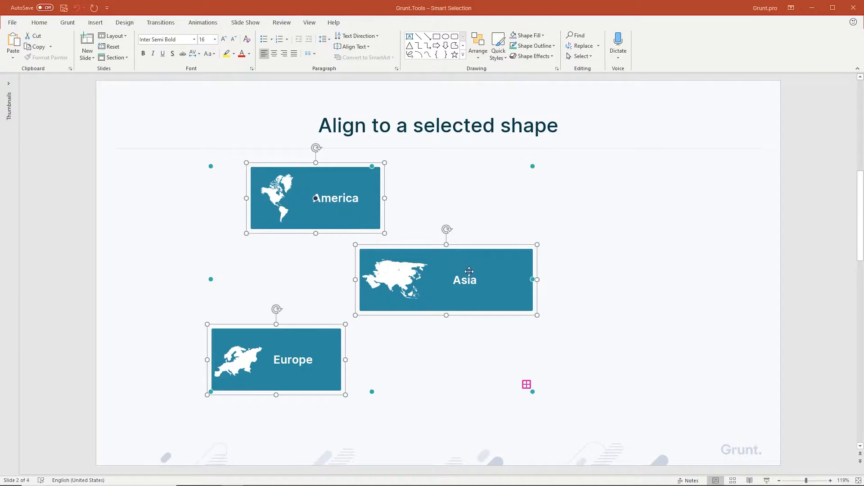
mouse_move(313, 344)
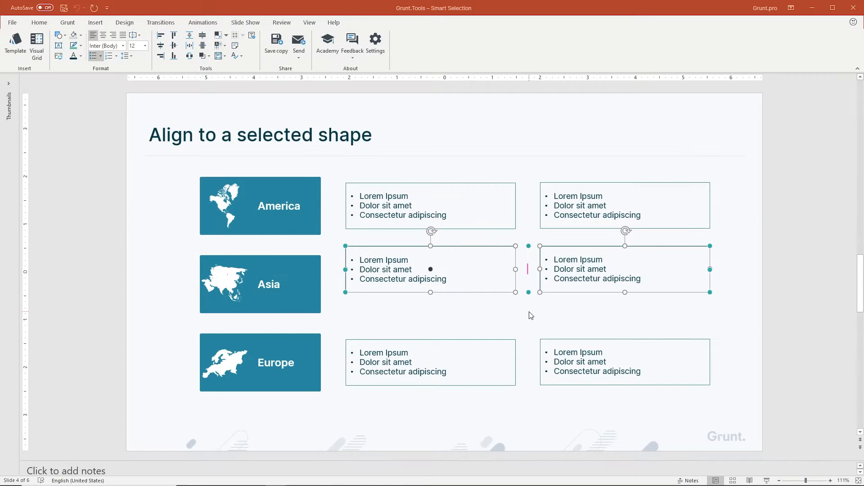
mouse_move(558, 315)
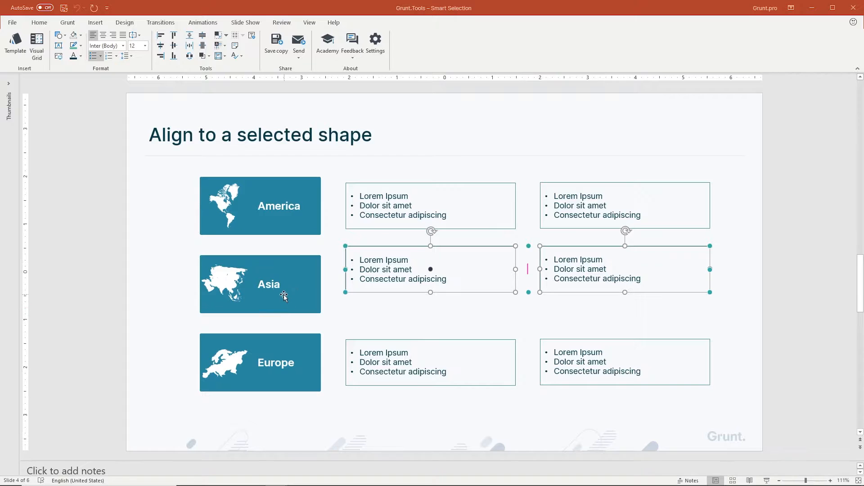
Step: Select the two middle bullet text boxes plus the Asia tile and Align Middle to the tile
left_click(260, 284)
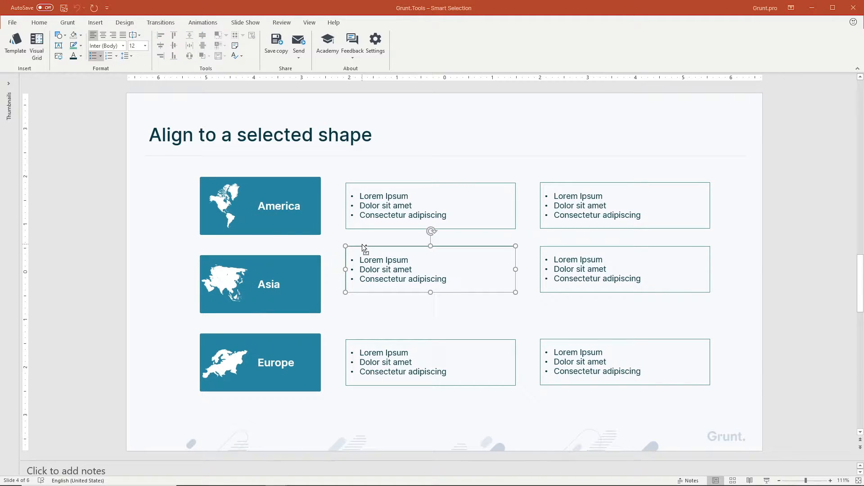
left_click(624, 269)
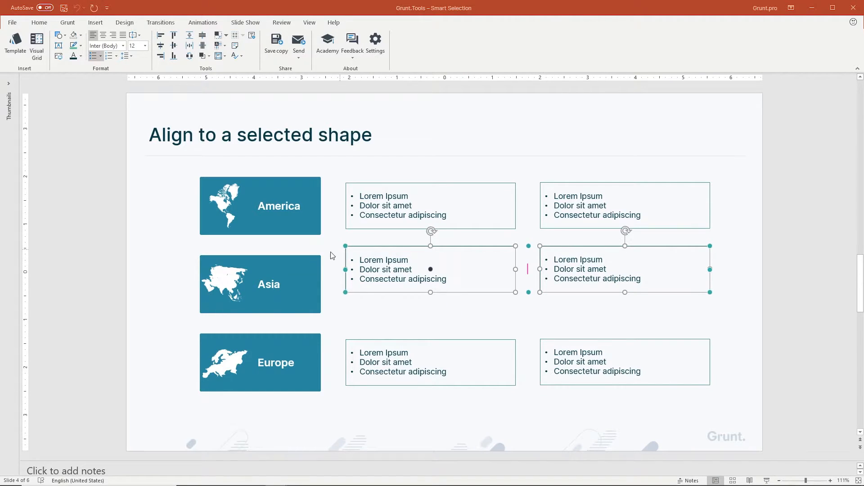
left_click(260, 283)
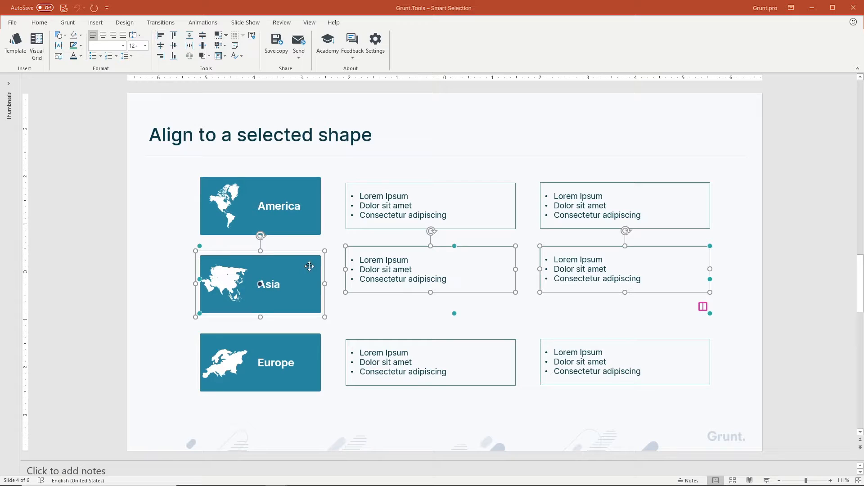
mouse_move(238, 184)
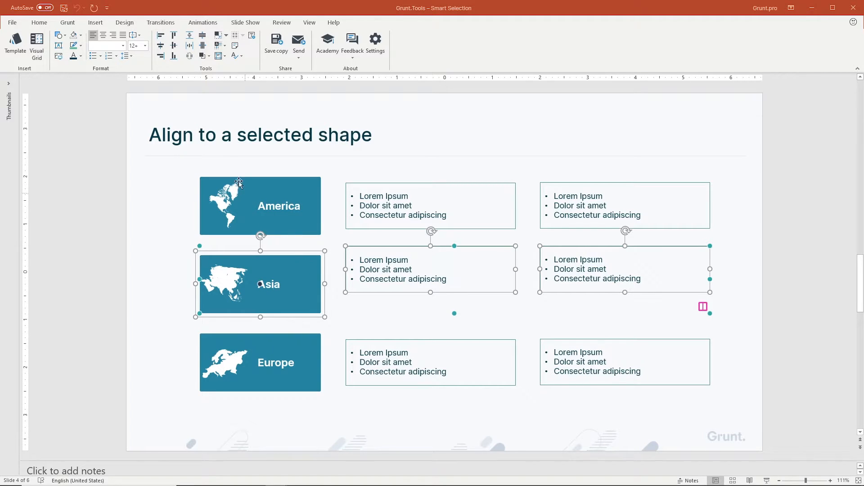
mouse_move(173, 46)
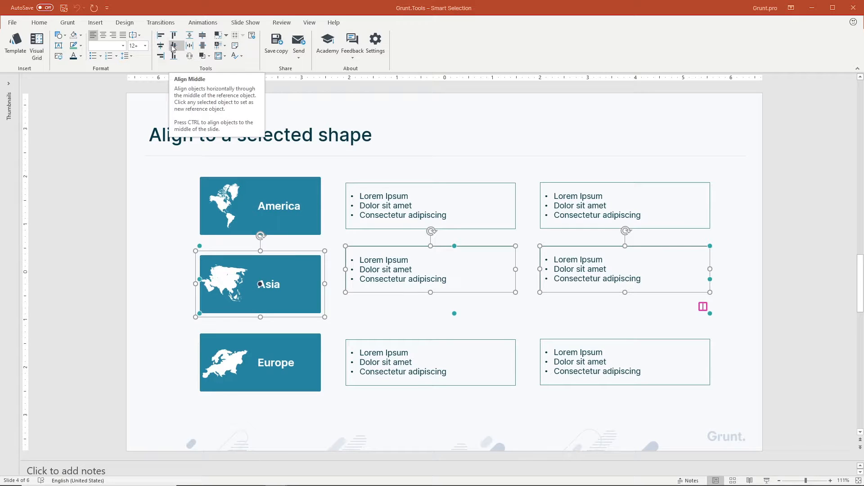
left_click(174, 46)
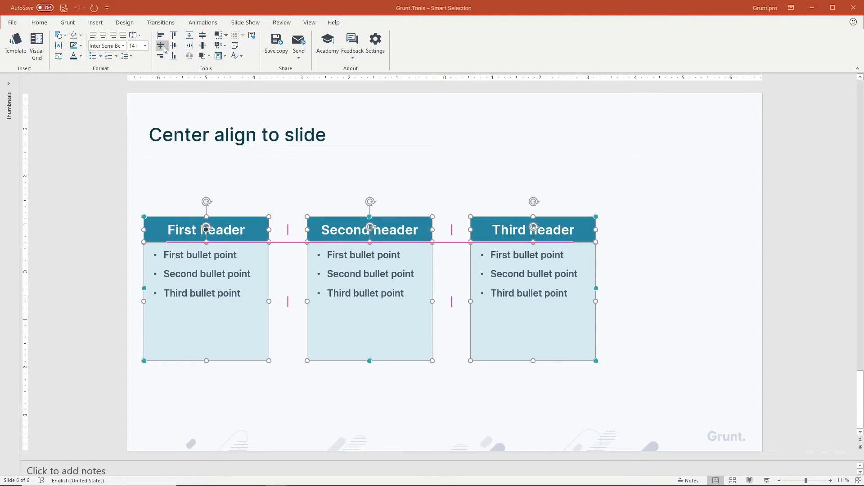
Step: Align Center the three selected cards so they sit centred on the slide
left_click(161, 46)
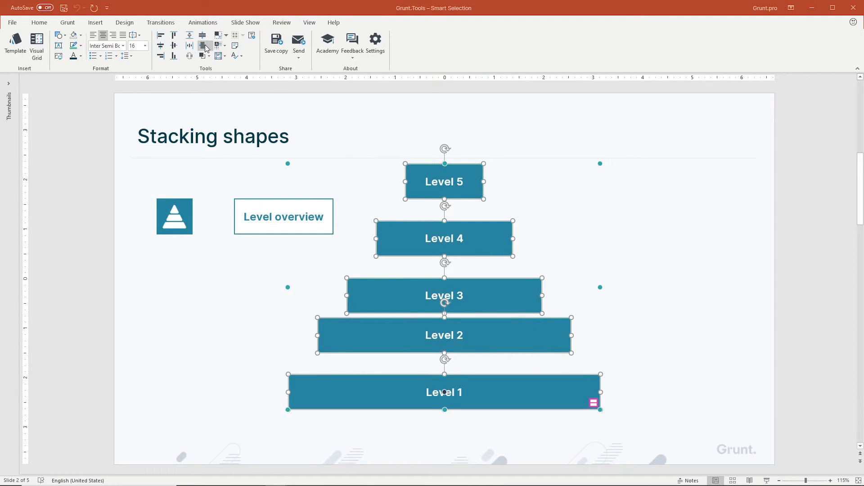
mouse_move(203, 43)
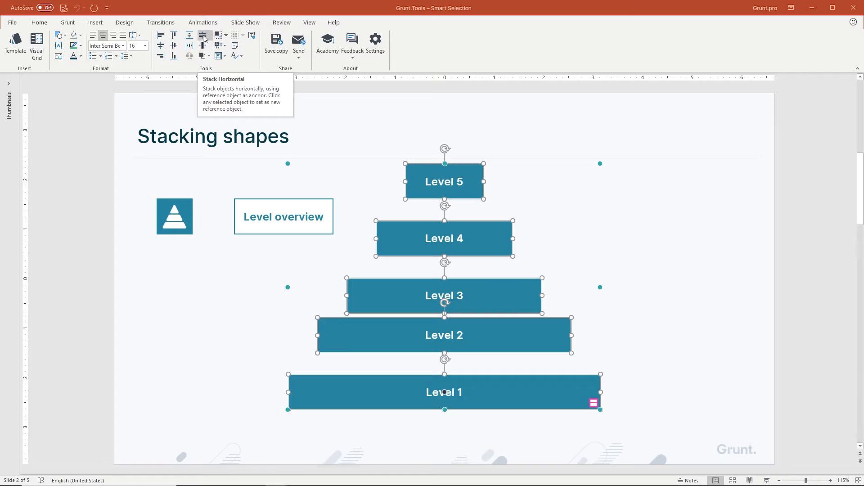
mouse_move(217, 35)
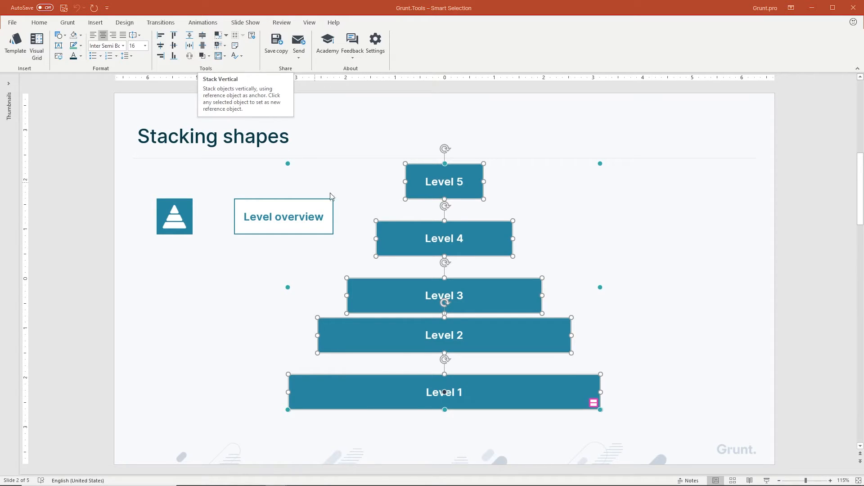
mouse_move(441, 392)
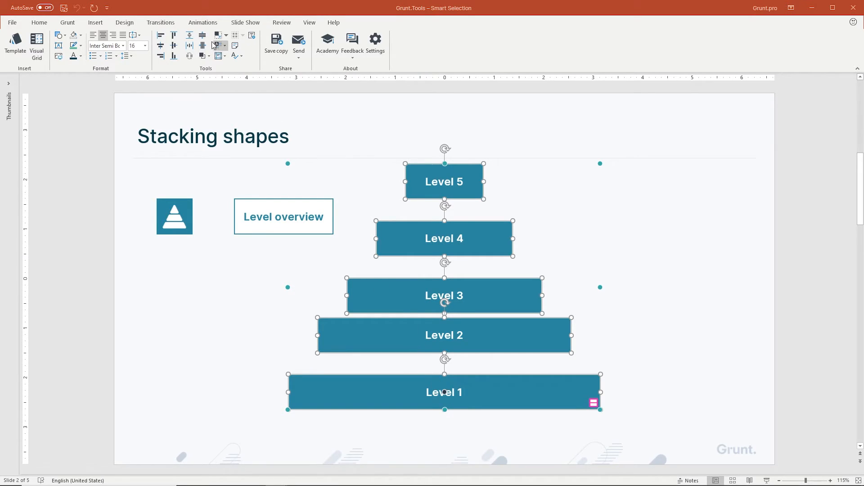
mouse_move(205, 35)
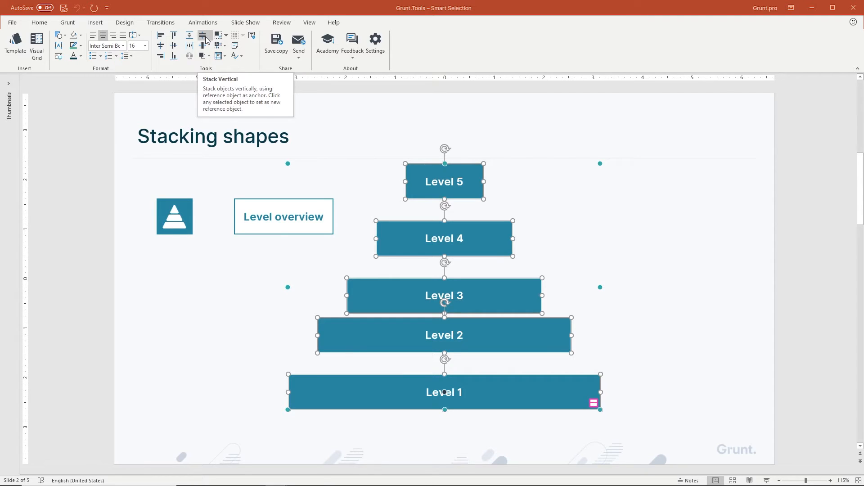
Step: Stack Vertical the Level 1–5 bars with Level 1 as the anchor
left_click(205, 35)
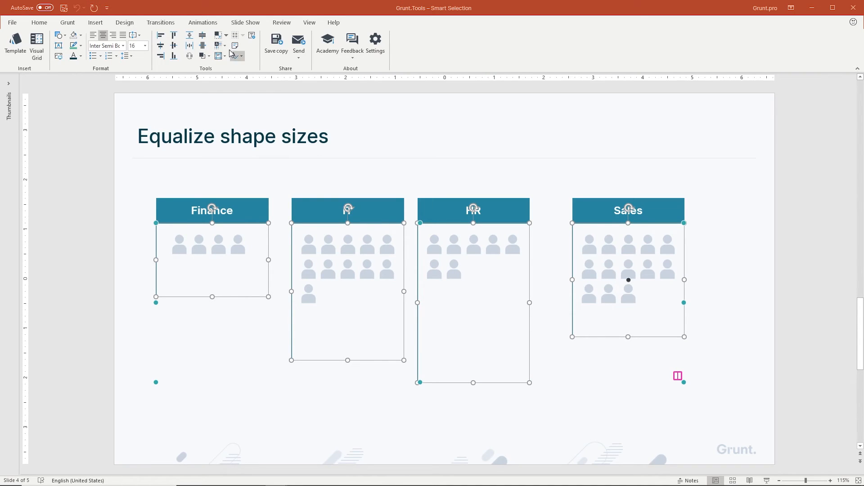
Step: Give the Finance, IT, HR and Sales boxes the Same Height, then show the Same Width options
left_click(217, 35)
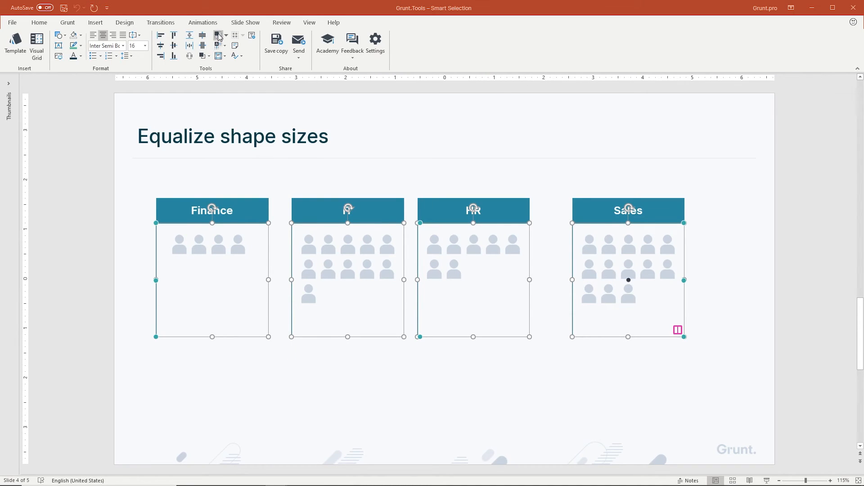
left_click(220, 35)
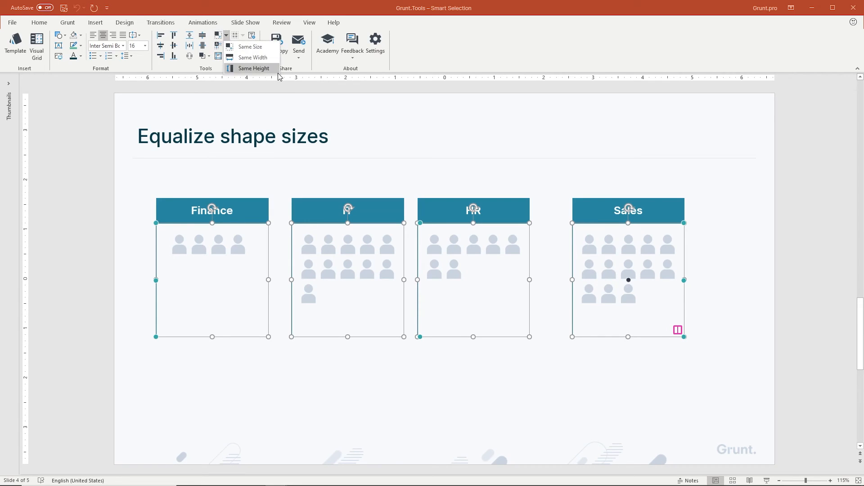
mouse_move(252, 57)
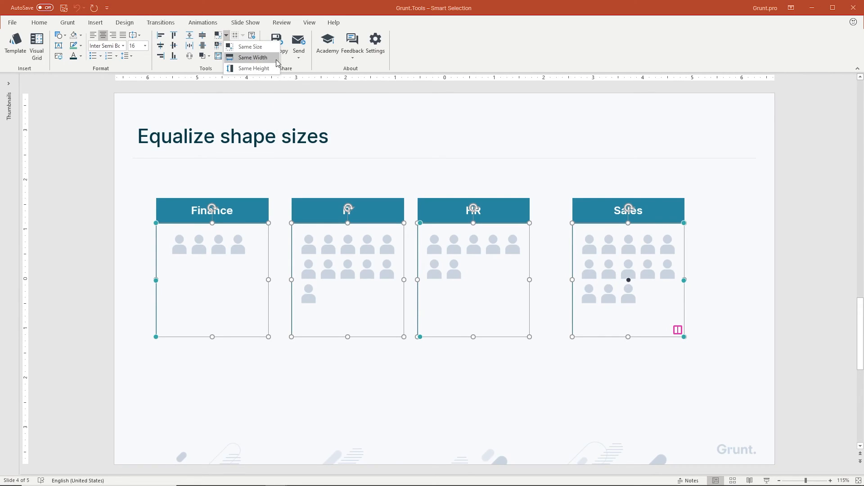
mouse_move(253, 57)
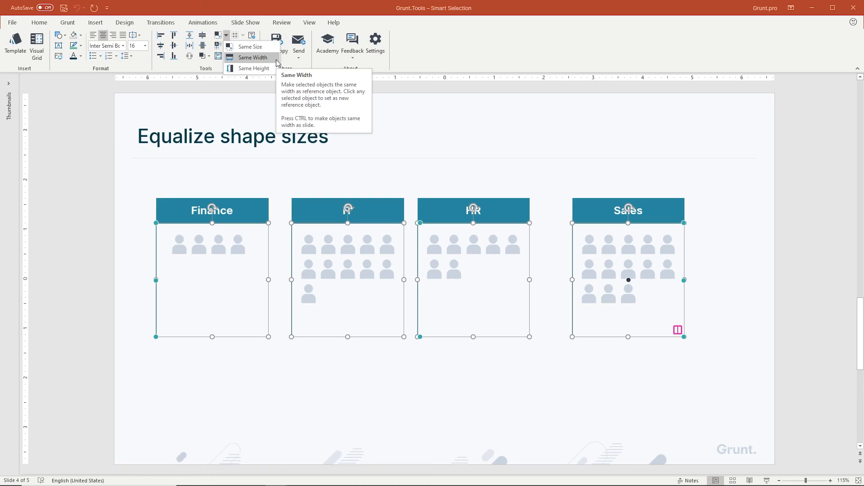